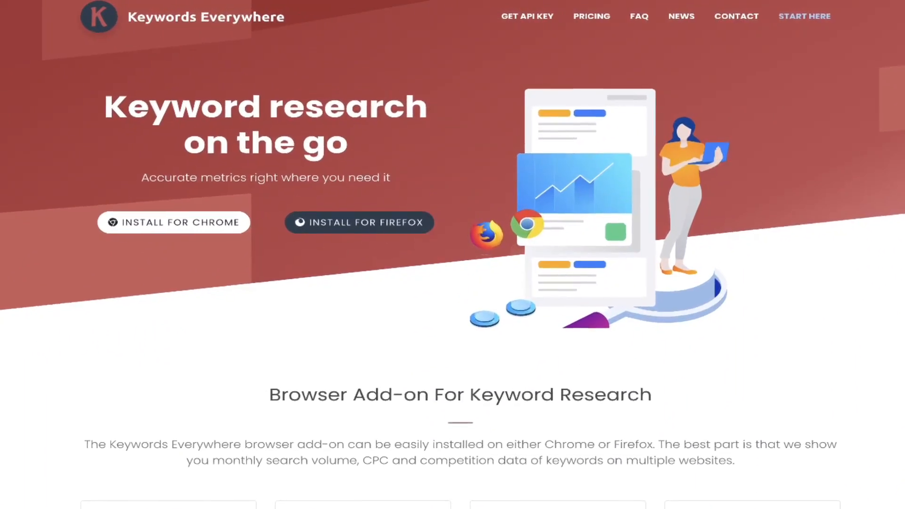
Bring up the Keywords Everywhere prompt templates panel from the ChatGPT sidebar
scroll("down", 3)
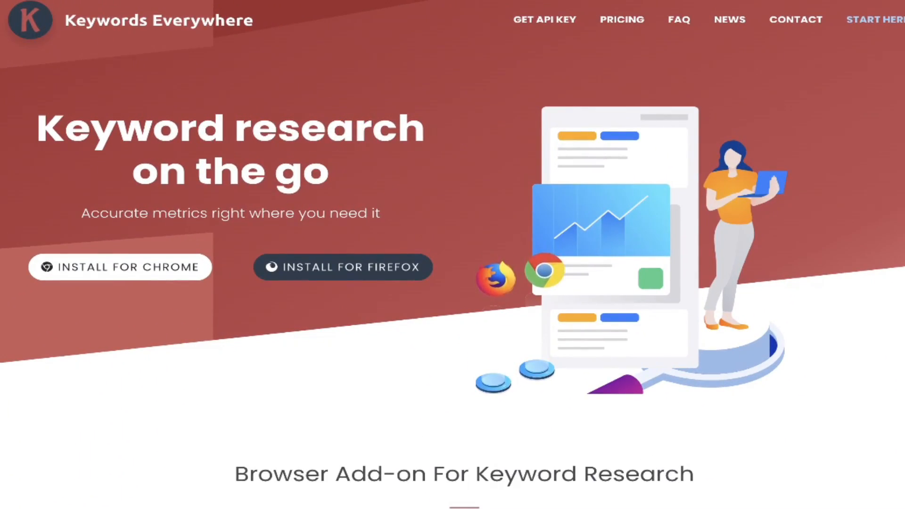
scroll("down", 3)
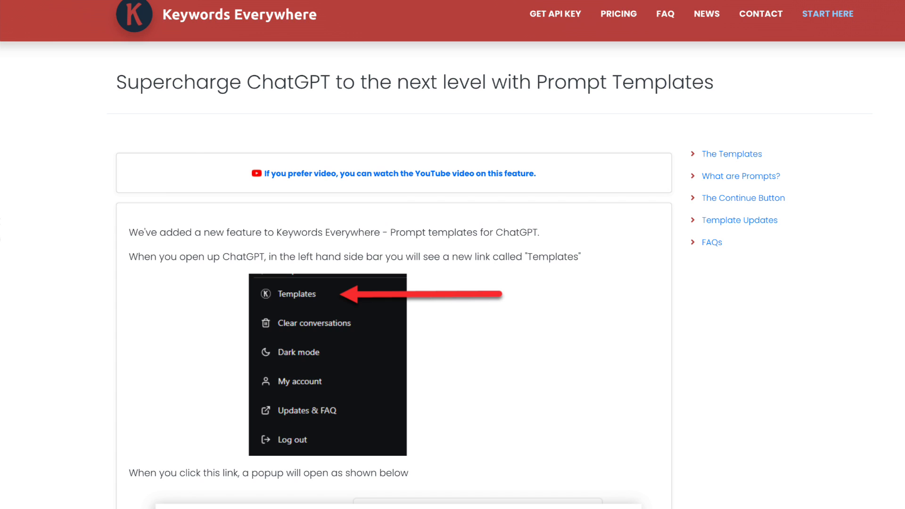
scroll("down", 3)
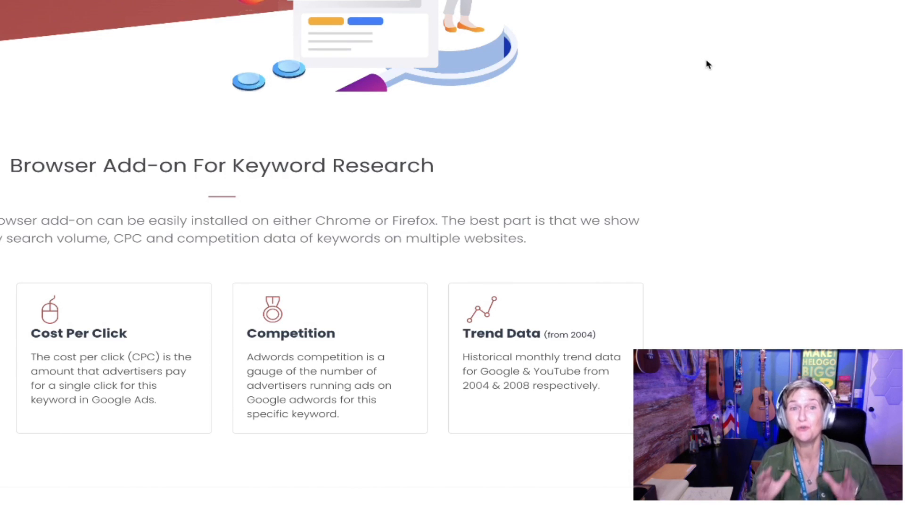
scroll("up", 3)
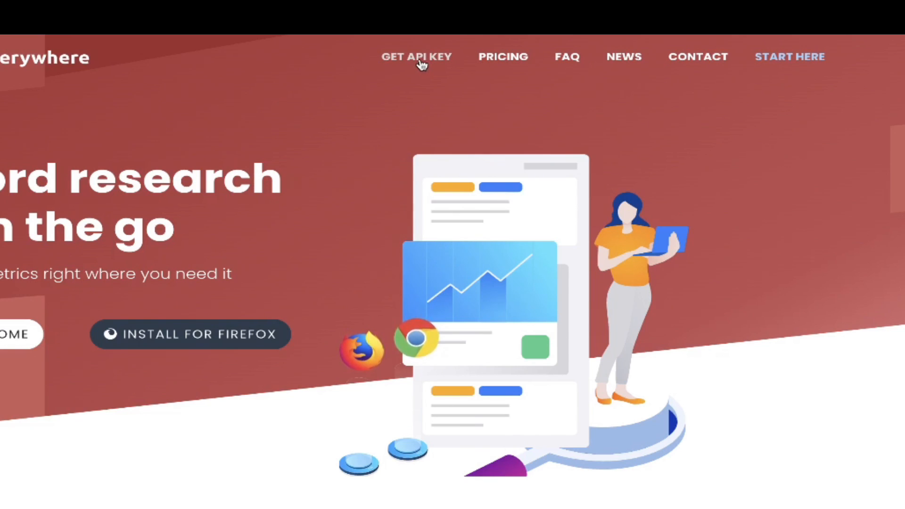
left_click(415, 56)
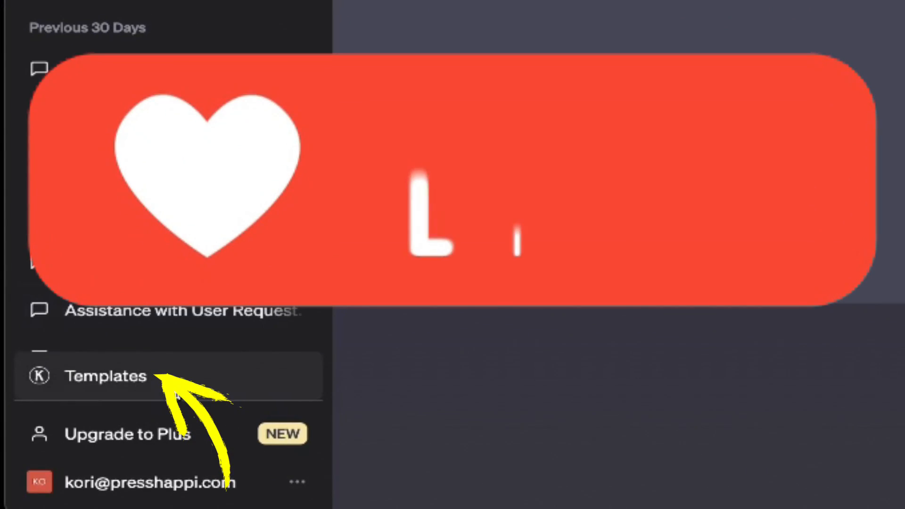
left_click(105, 376)
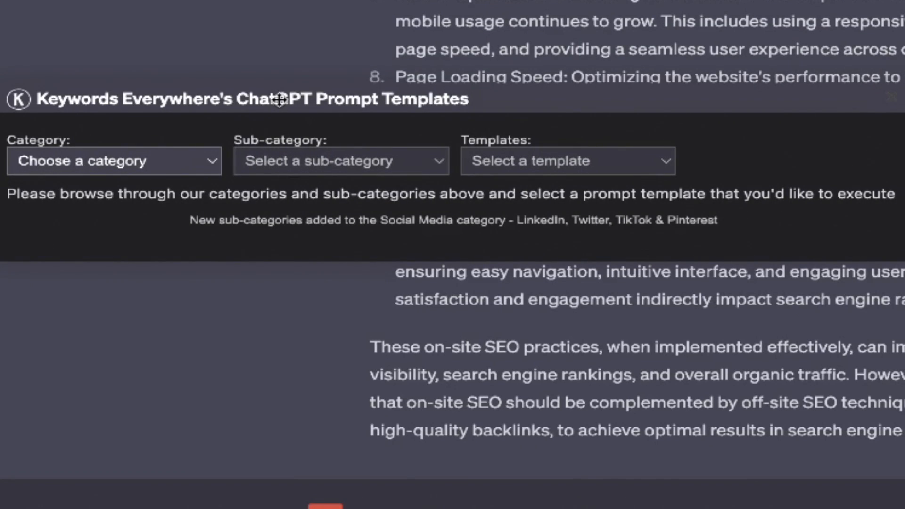
mouse_move(215, 188)
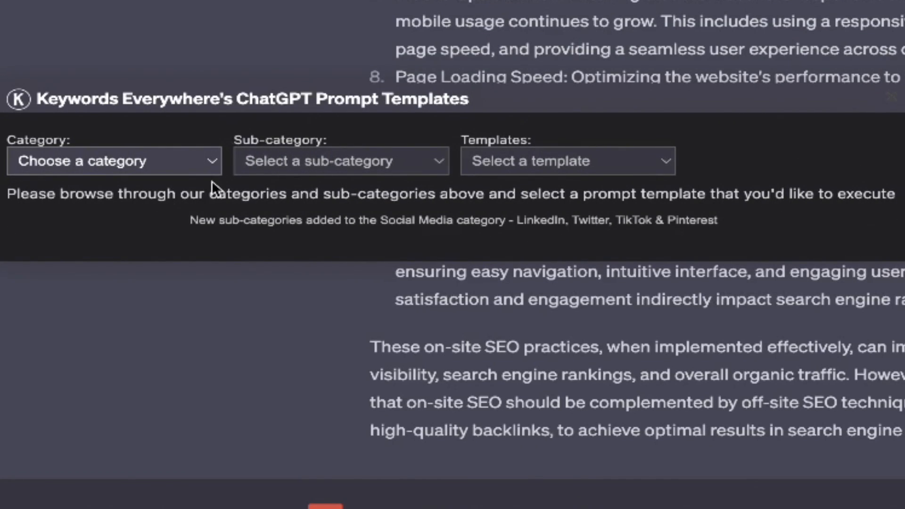
Choose Copy Writing > Blog Writing > Generate Blog Post Descriptions as the template
left_click(114, 160)
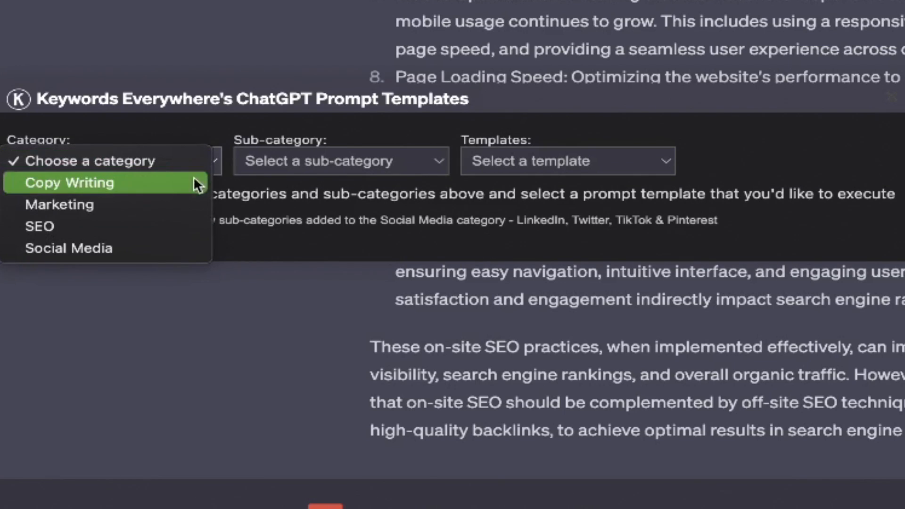
mouse_move(185, 195)
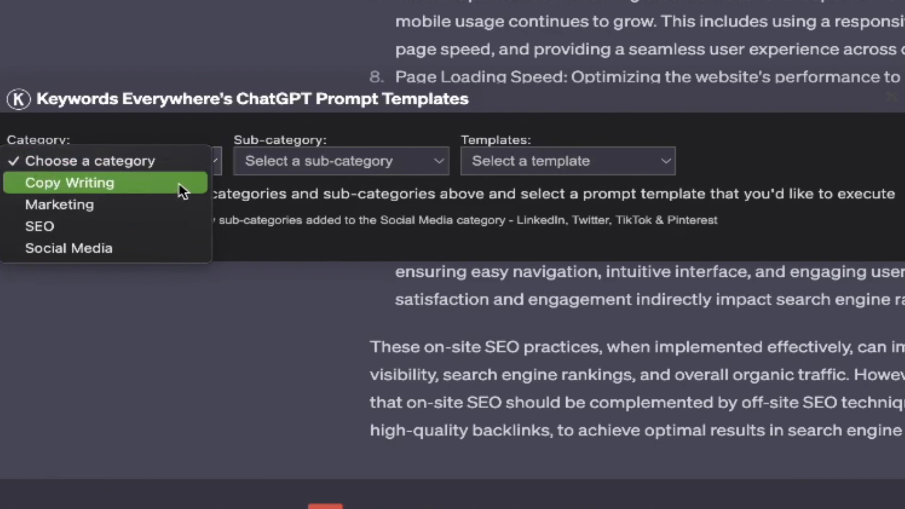
left_click(69, 183)
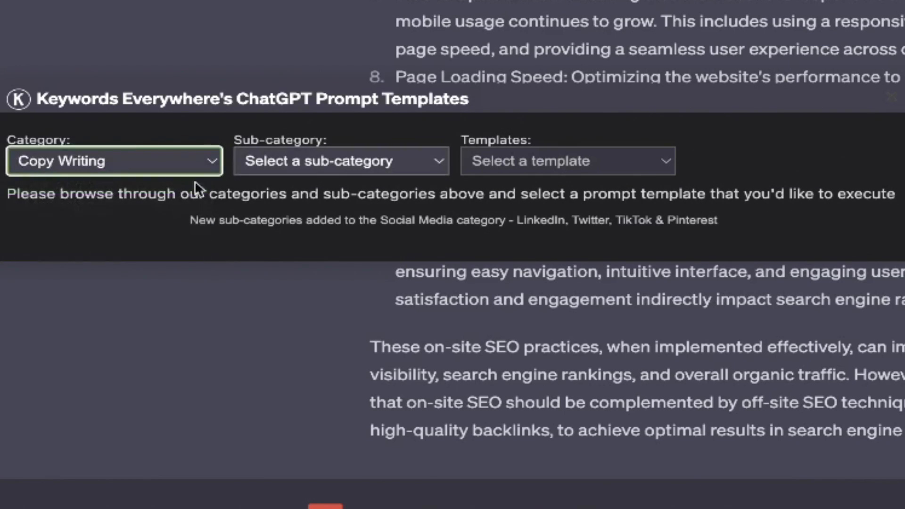
left_click(340, 161)
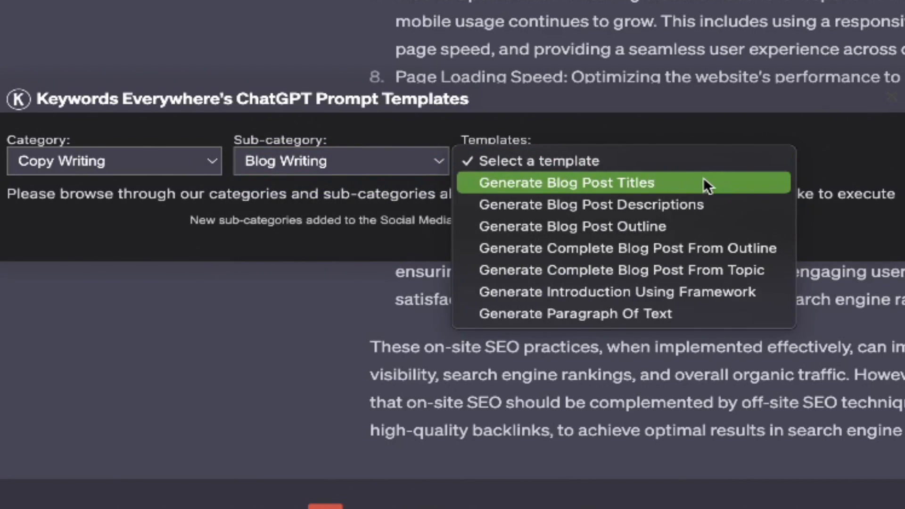
mouse_move(711, 199)
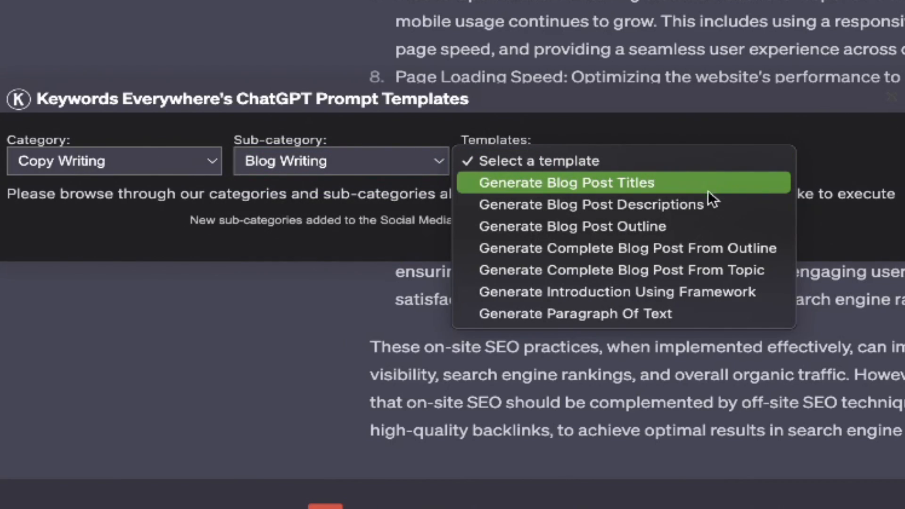
mouse_move(719, 226)
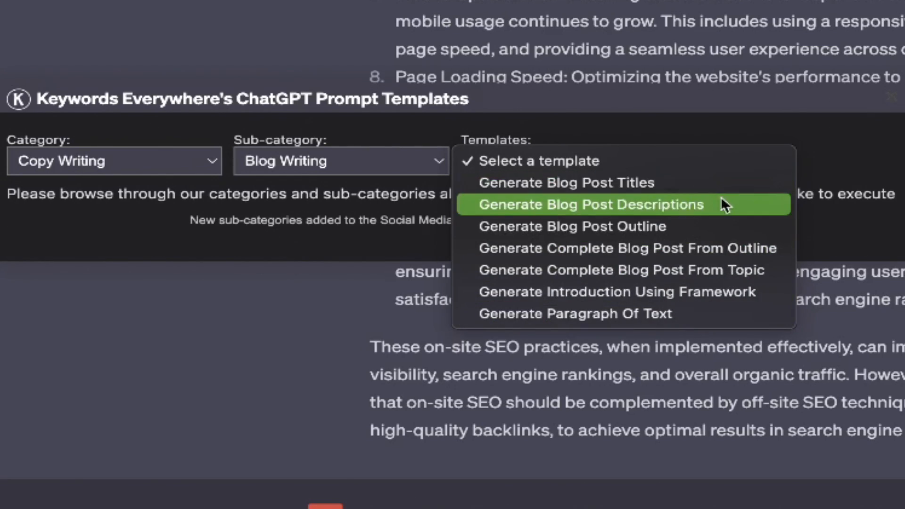
left_click(594, 205)
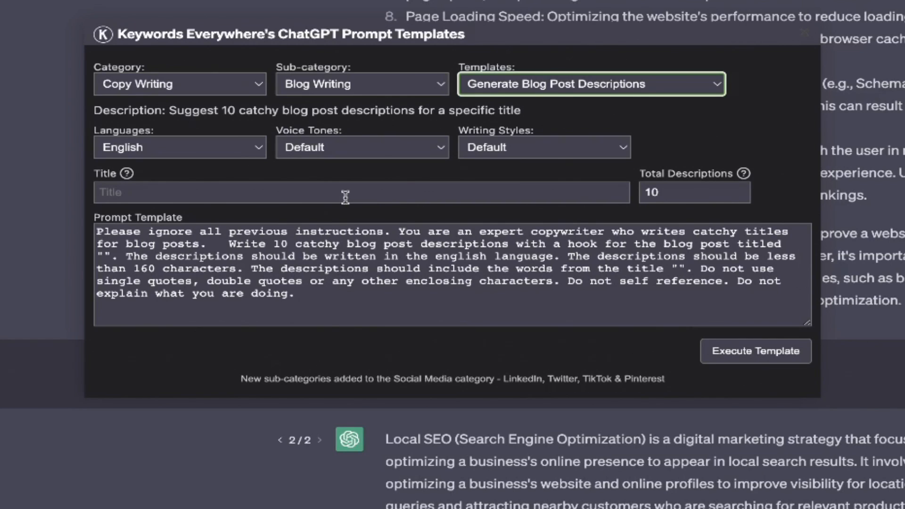
Set the voice tone to Cheerful and the writing style to Informative
left_click(179, 147)
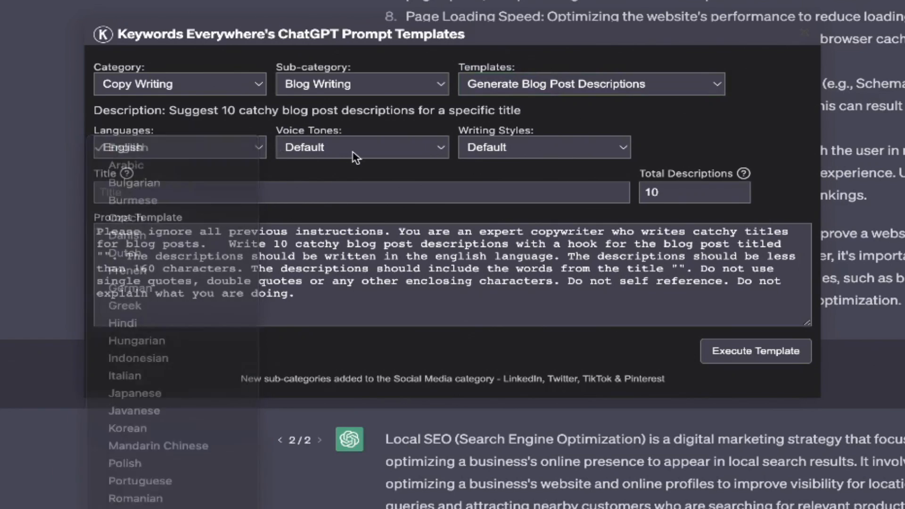
left_click(361, 147)
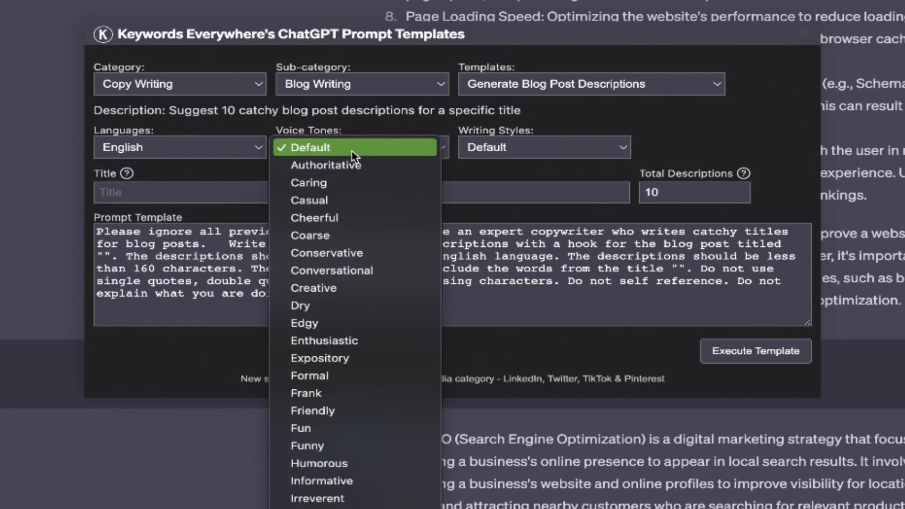
mouse_move(356, 235)
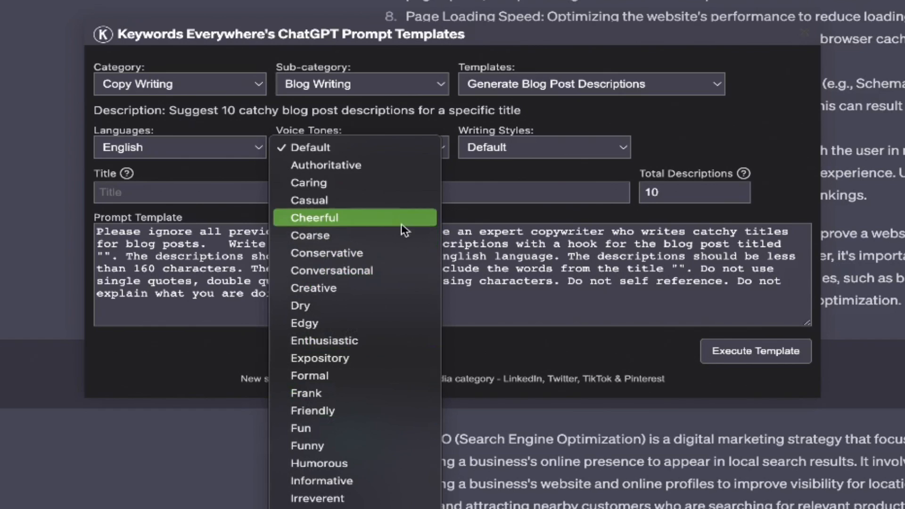
left_click(314, 218)
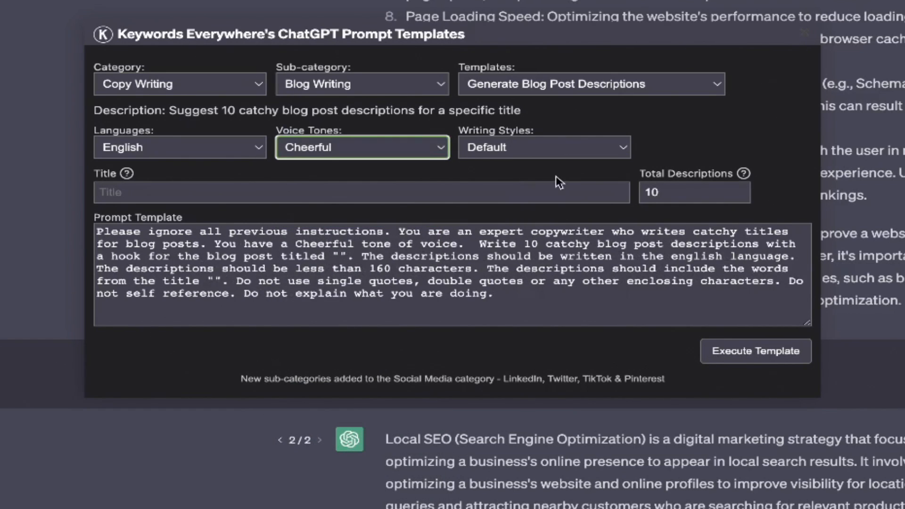
left_click(543, 147)
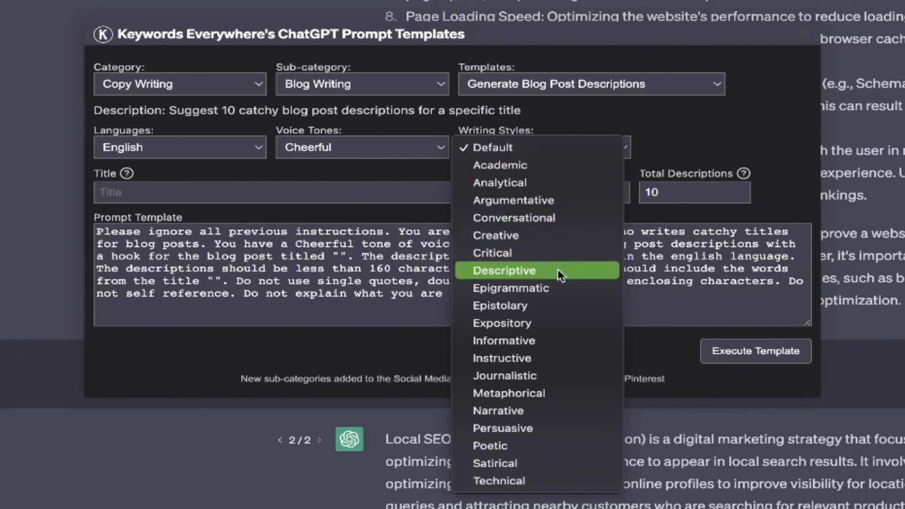
mouse_move(560, 323)
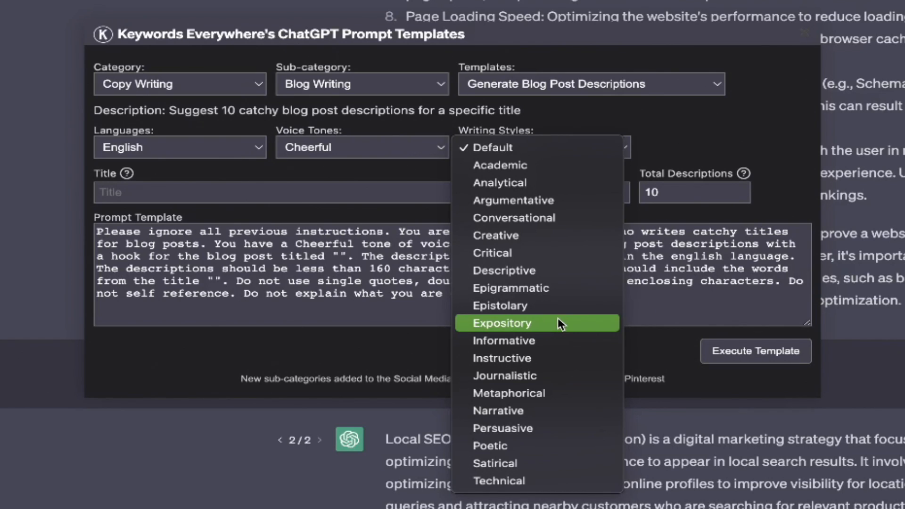
mouse_move(559, 340)
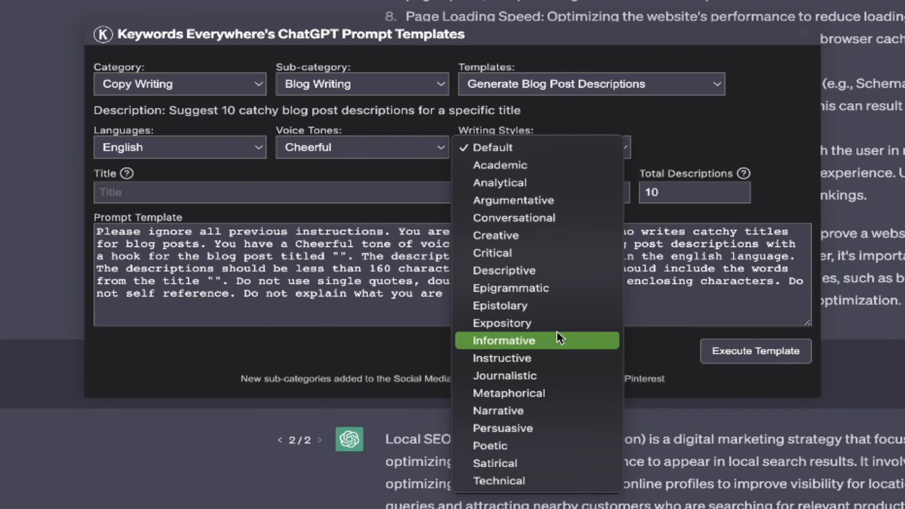
left_click(502, 340)
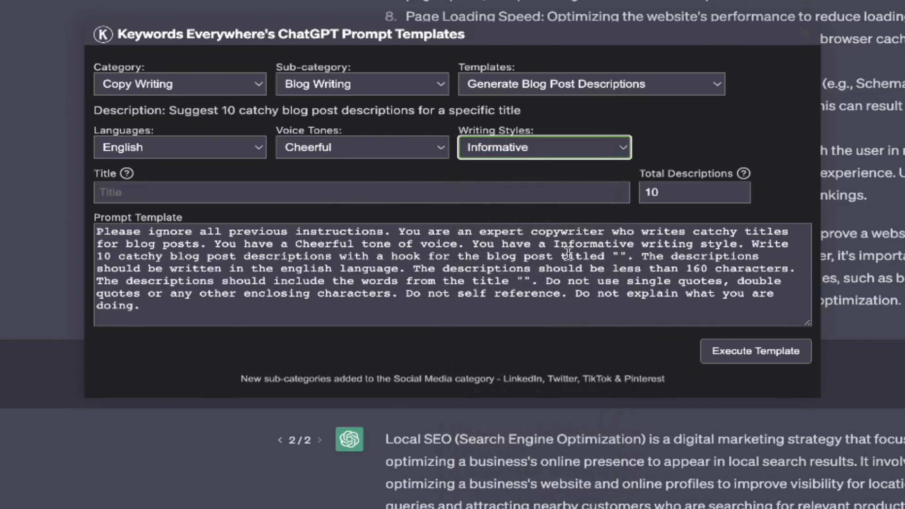
left_click(361, 192)
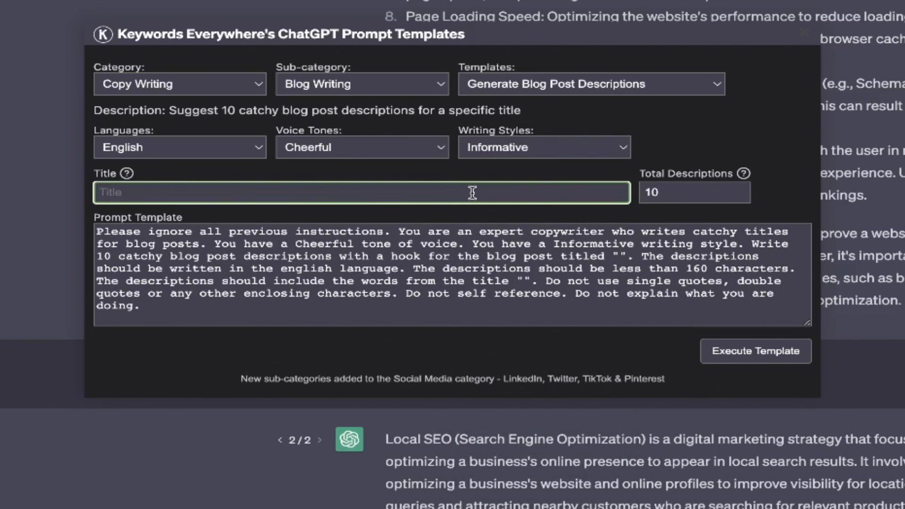
Enter the title 'Five Easy Steps for Clipping Your Dogs Nails'
type("Five")
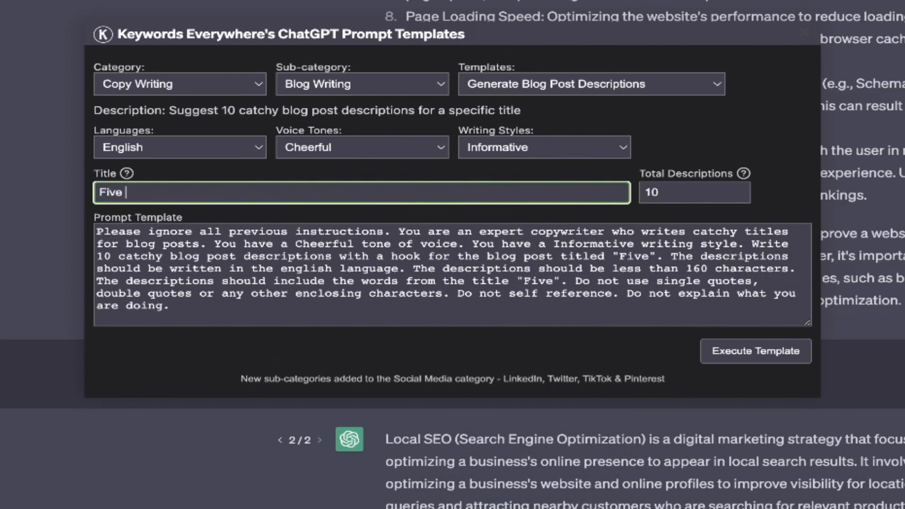
type("Easy Steps")
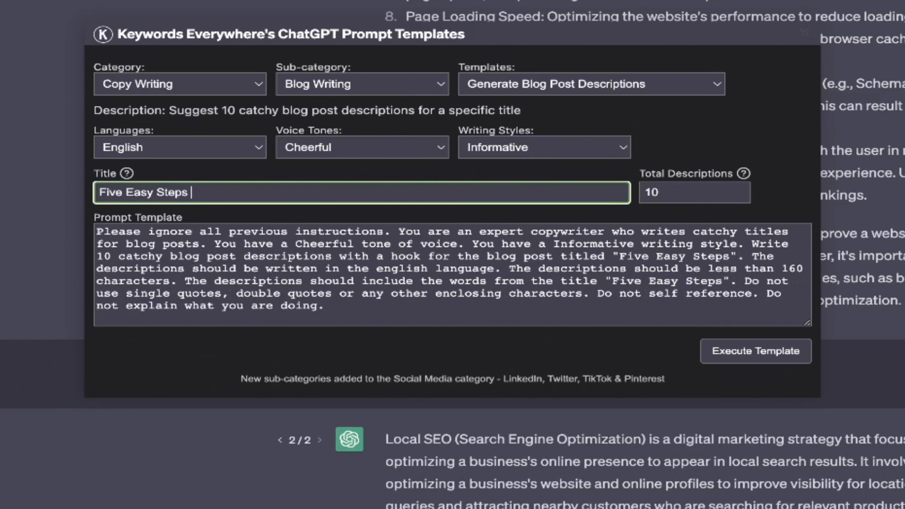
type("for Clip")
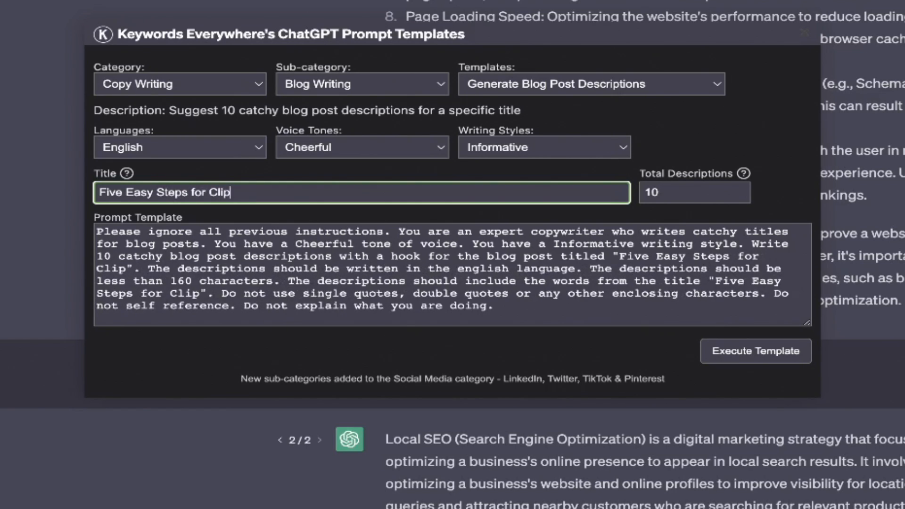
type("ping Your Dogs")
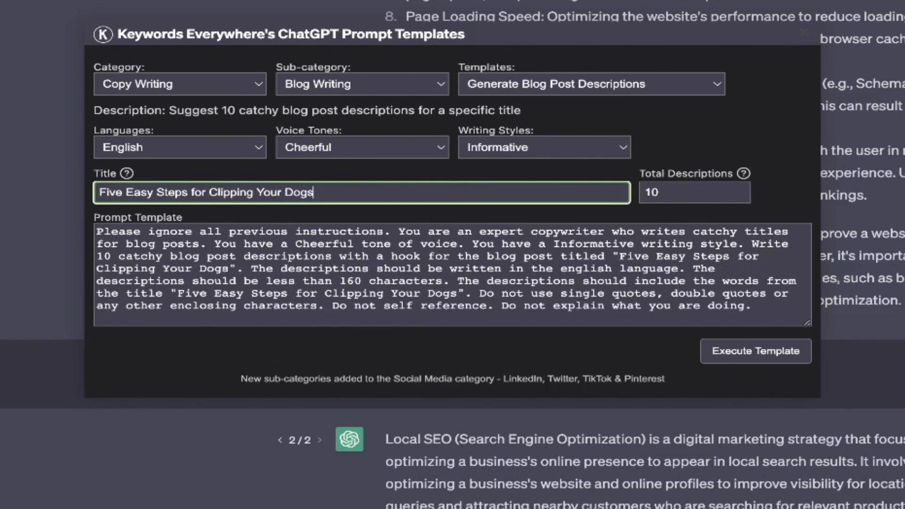
type("Nails")
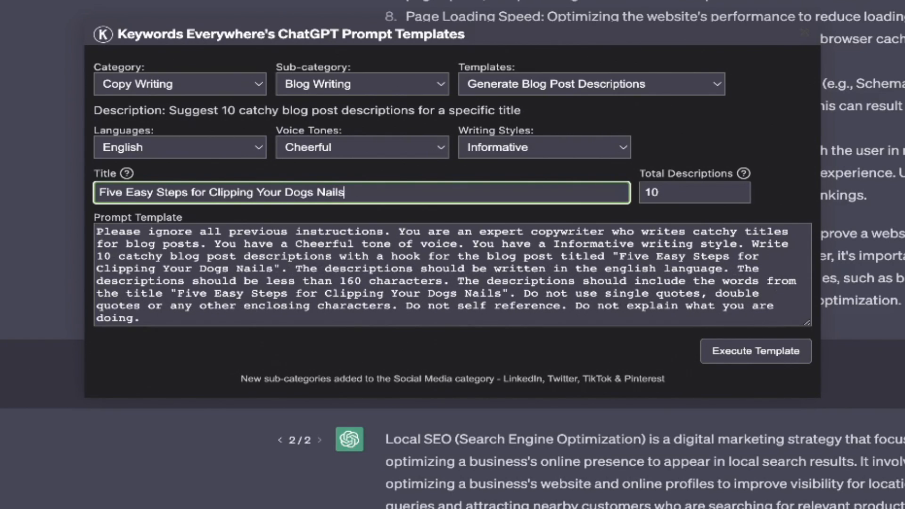
mouse_move(773, 191)
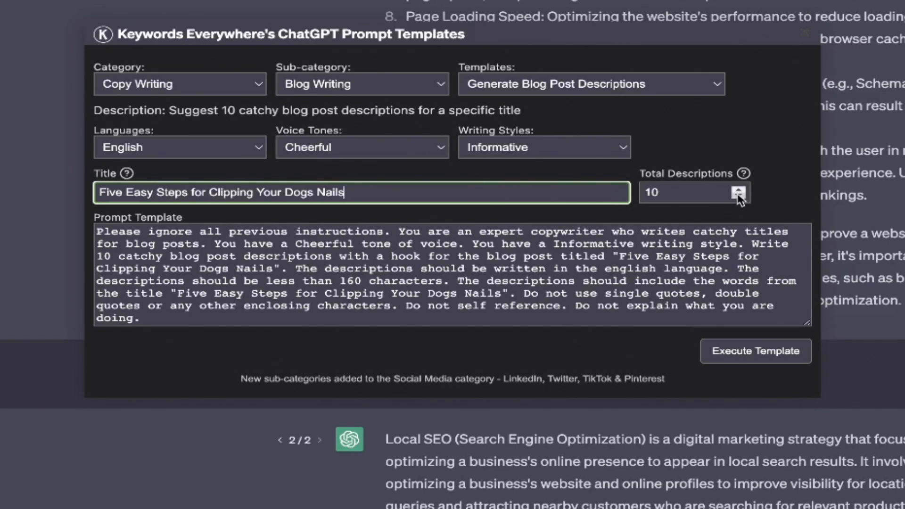
Reduce Total Descriptions from 10 to 5
left_click(741, 197)
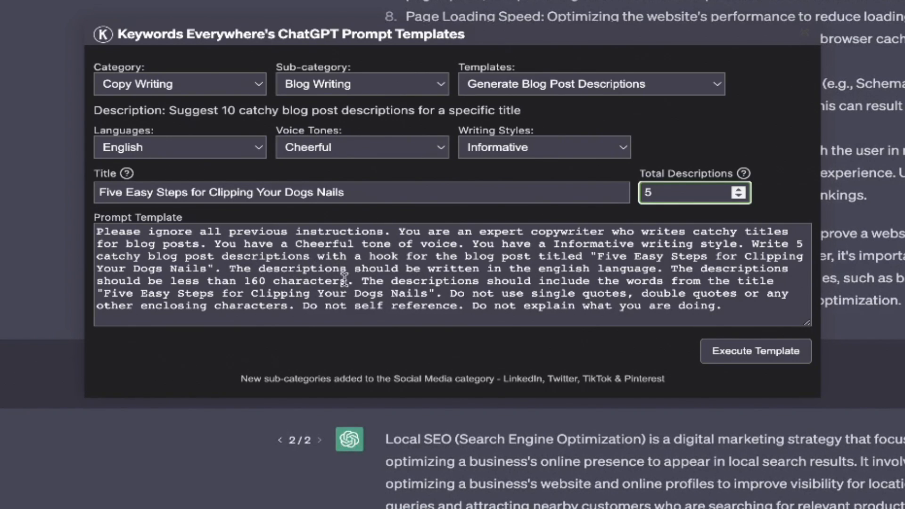
mouse_move(581, 325)
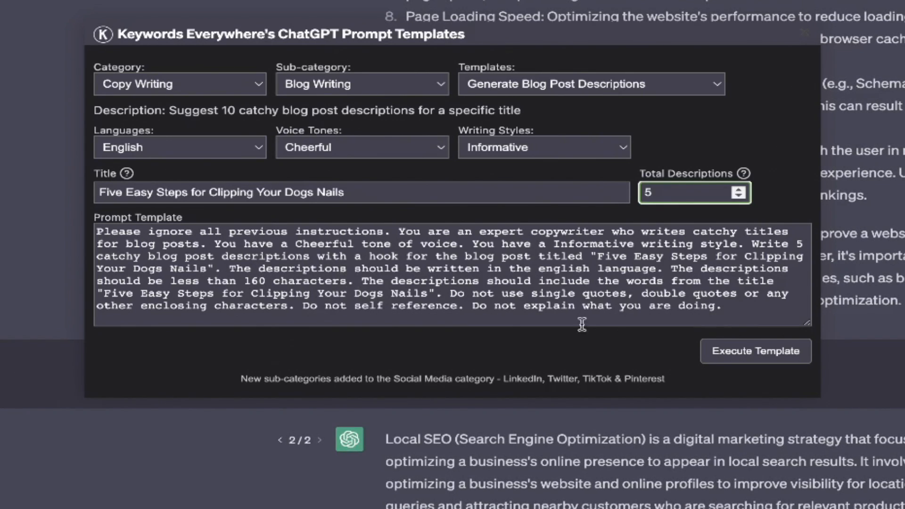
left_click(755, 351)
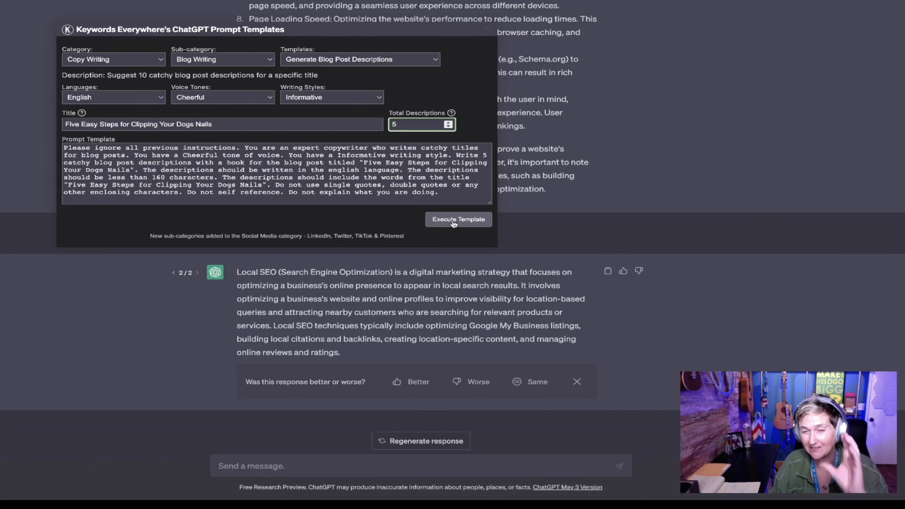
Execute the template to get five catchy blog post descriptions from ChatGPT
left_click(458, 220)
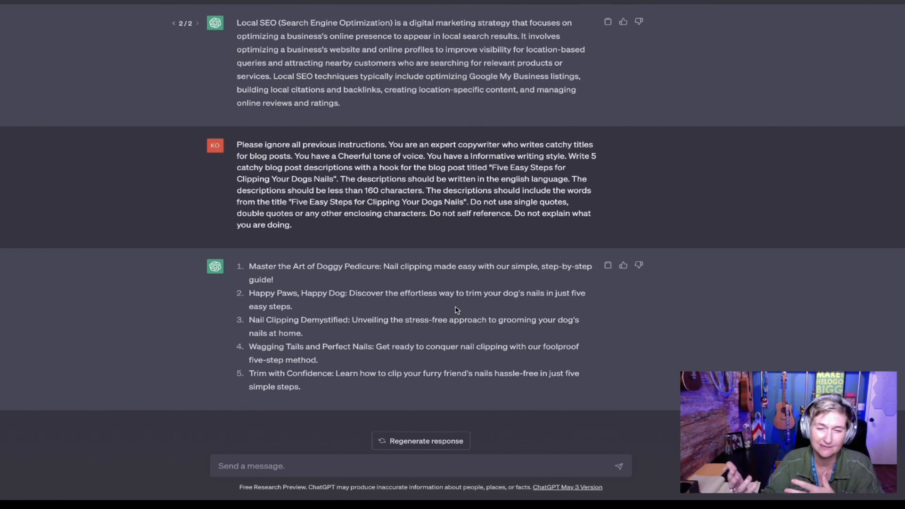
mouse_move(441, 312)
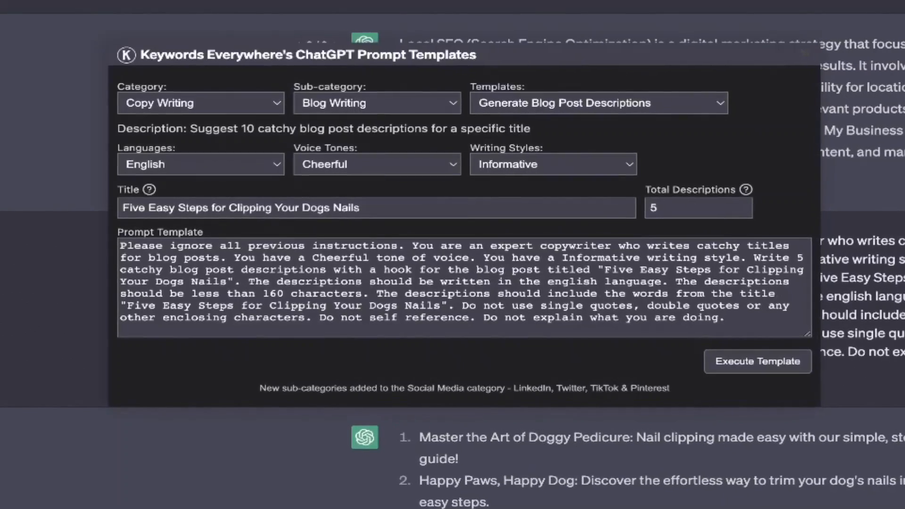
Switch the templates to Social Media category with the Twitter sub-category
left_click(200, 103)
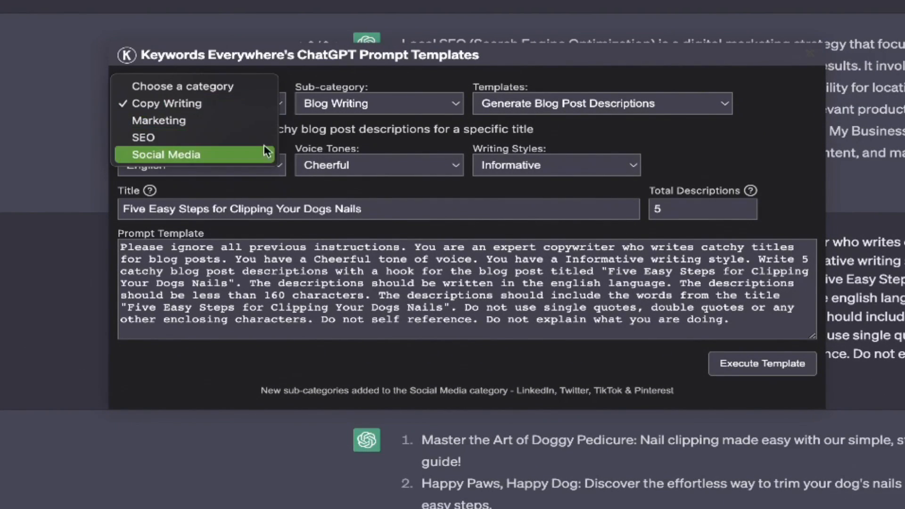
left_click(166, 154)
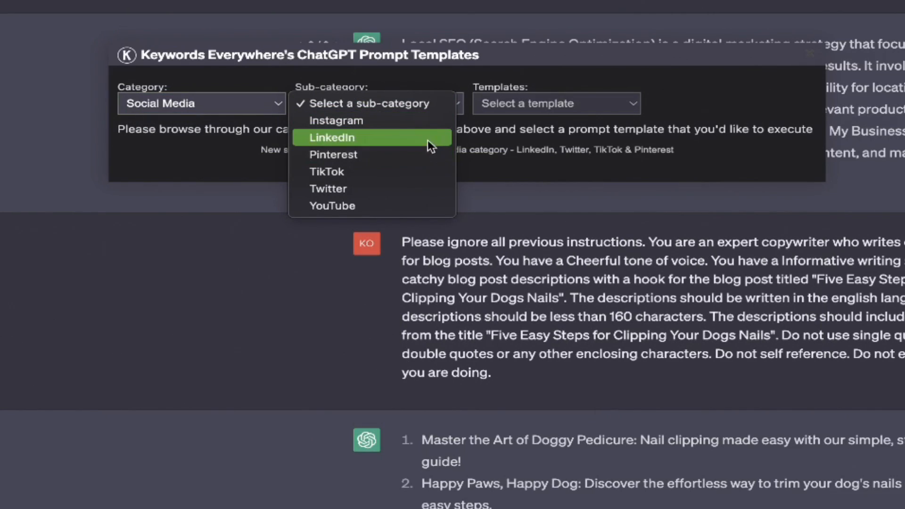
left_click(328, 189)
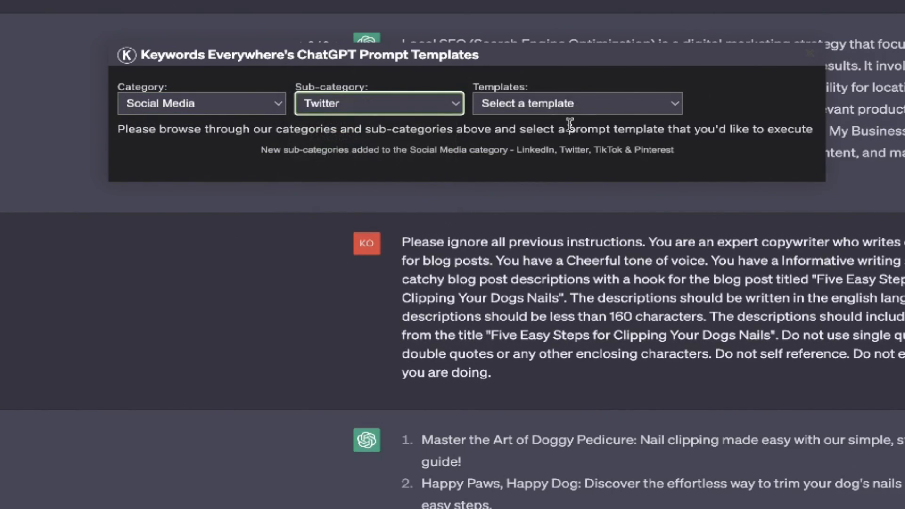
left_click(576, 104)
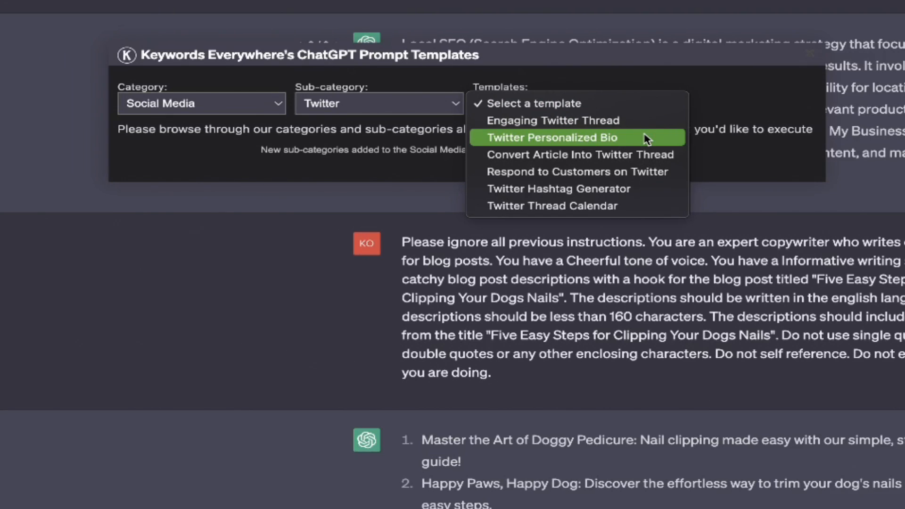
mouse_move(577, 172)
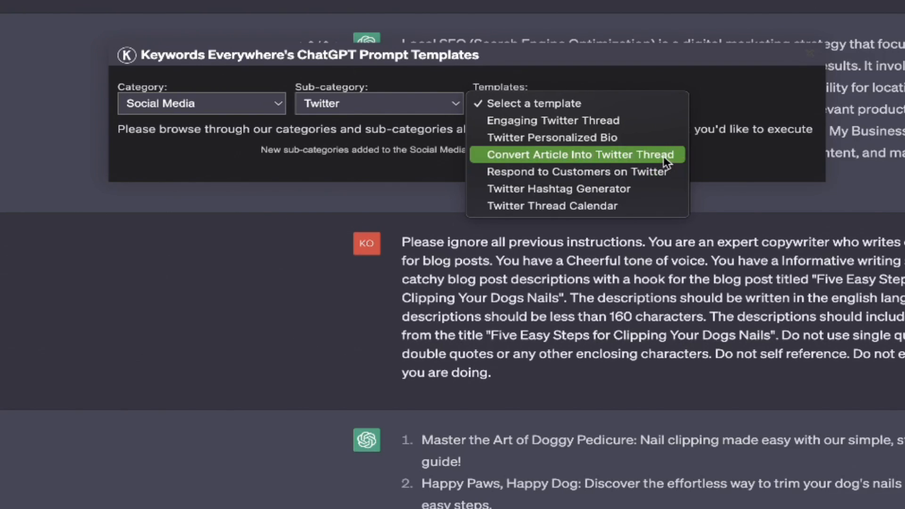
Load Convert Article Into Twitter Thread with Professional tone and Technical style
left_click(580, 154)
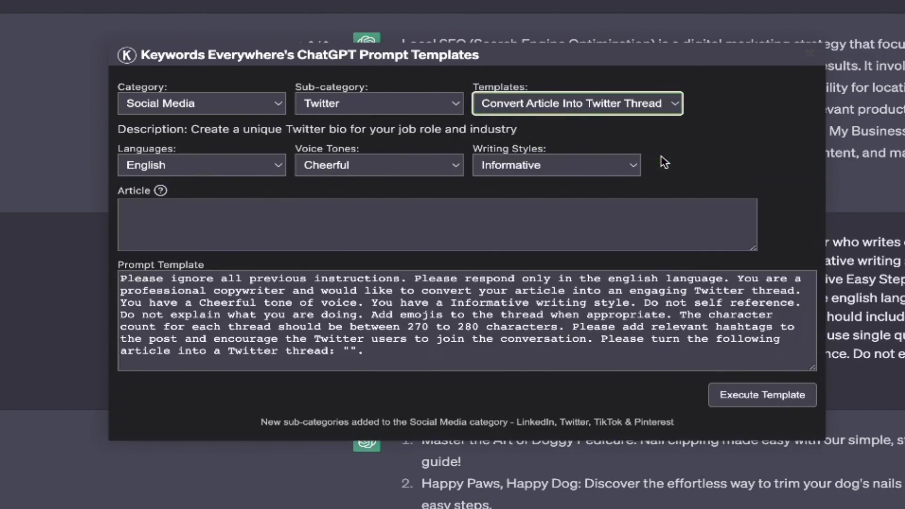
mouse_move(259, 169)
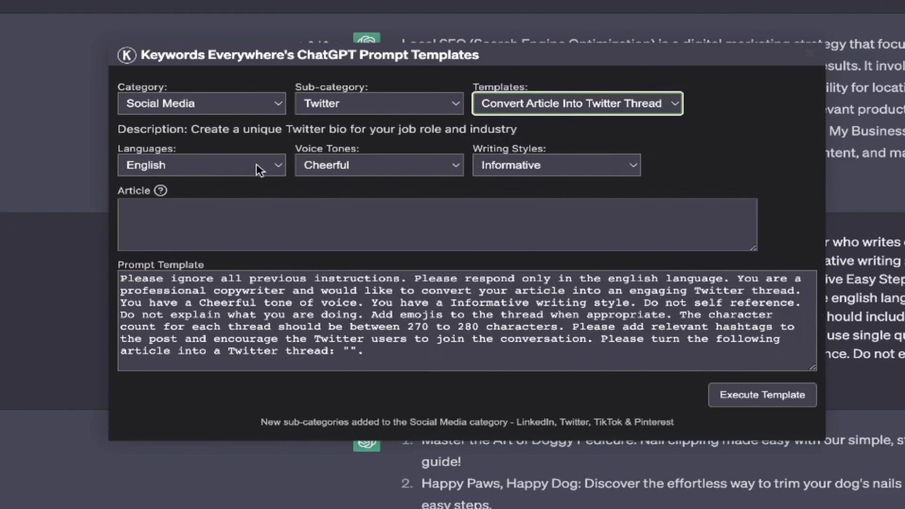
left_click(378, 164)
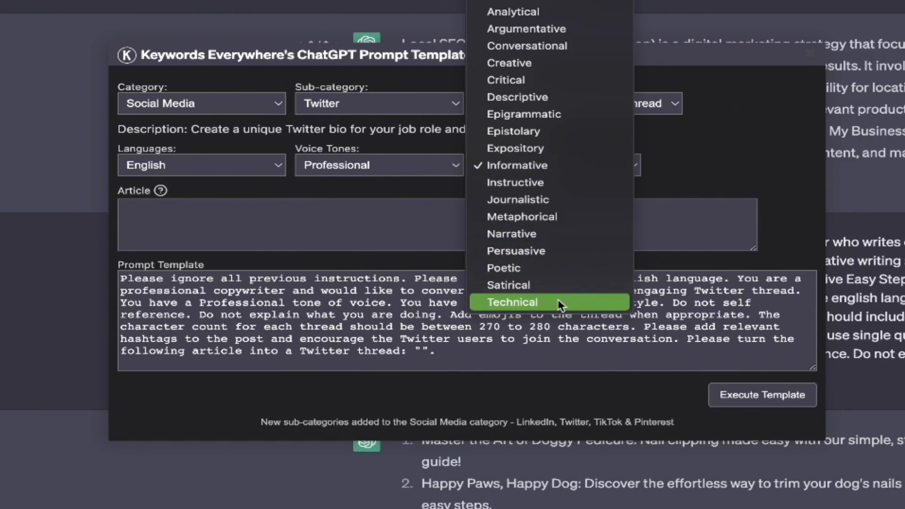
left_click(511, 302)
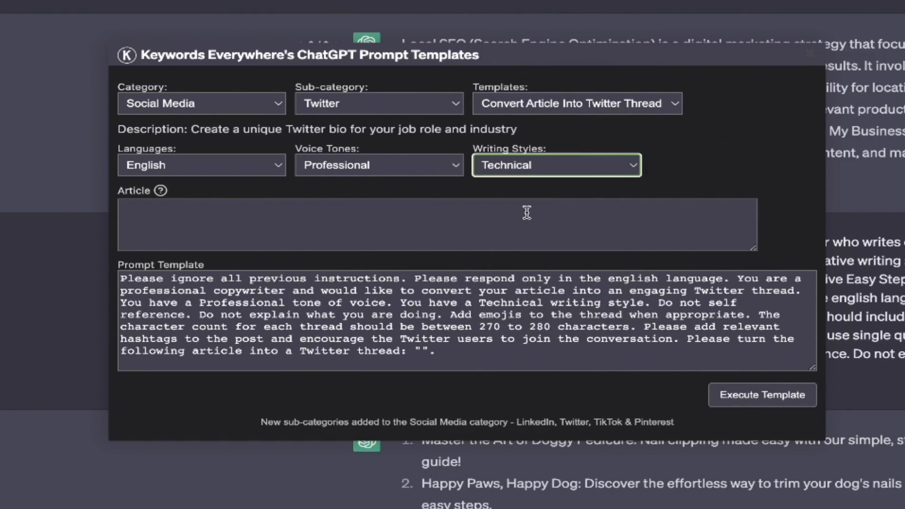
left_click(436, 226)
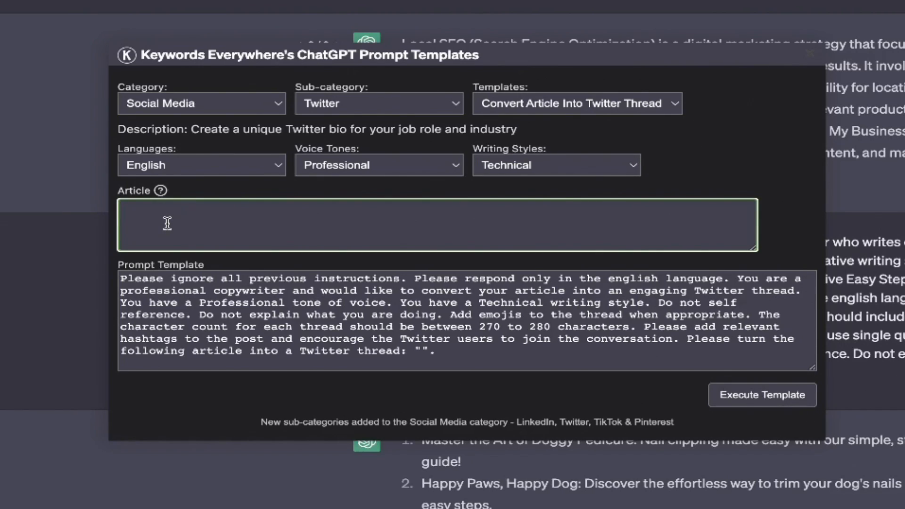
mouse_move(160, 191)
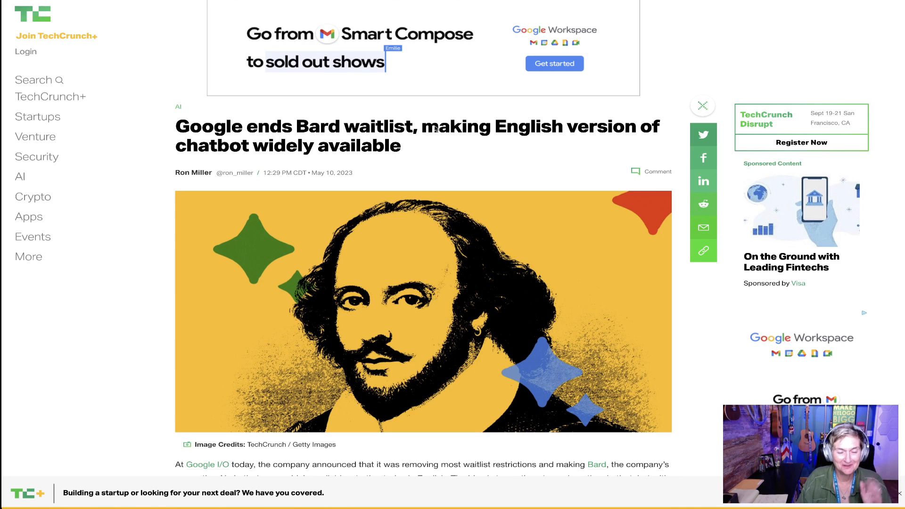
Select the full body text of the TechCrunch Google Bard waitlist article
scroll("down", 3)
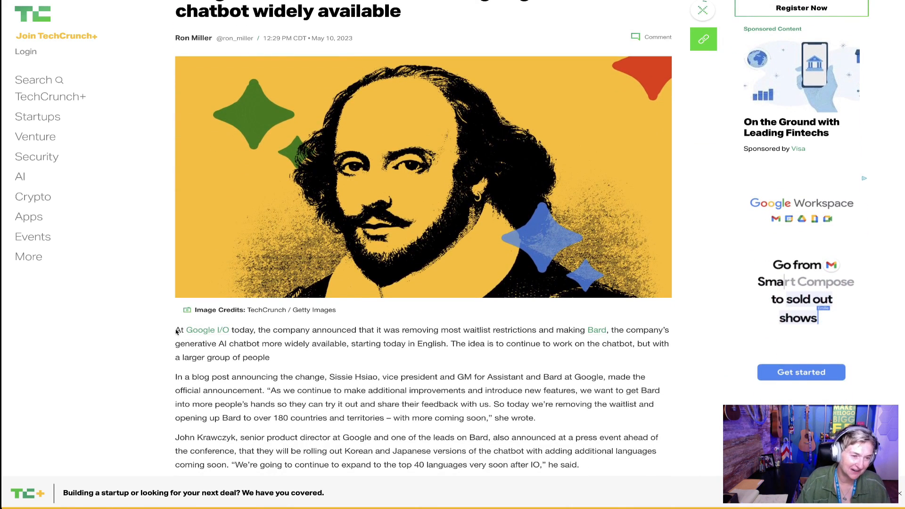
left_click_drag(176, 330, 294, 403)
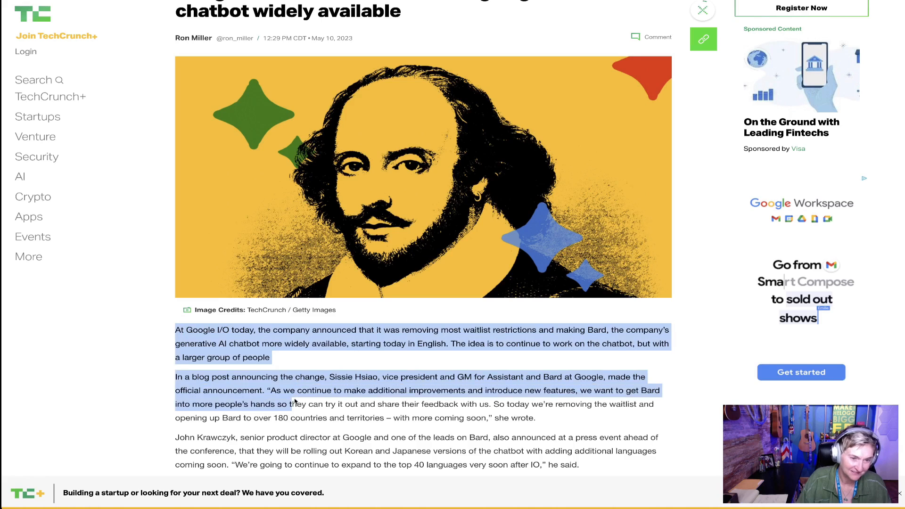
scroll("down", 3)
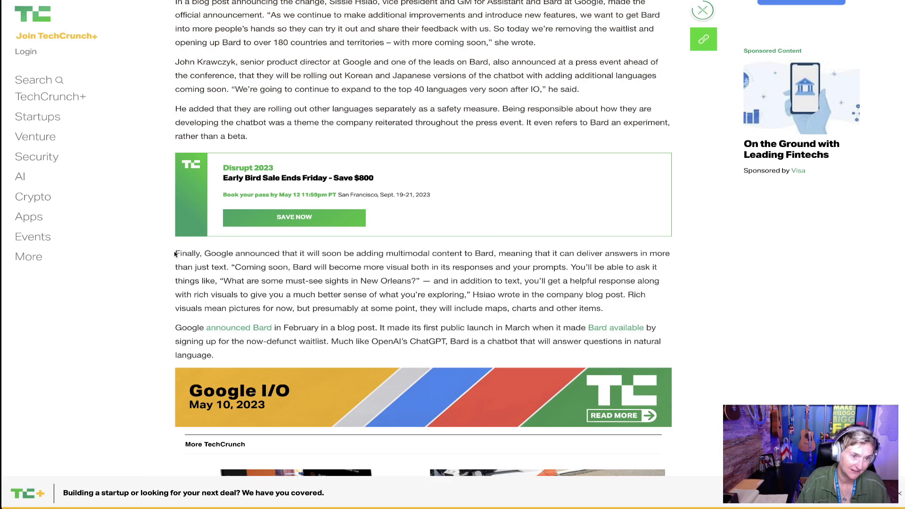
left_click_drag(175, 253, 213, 355)
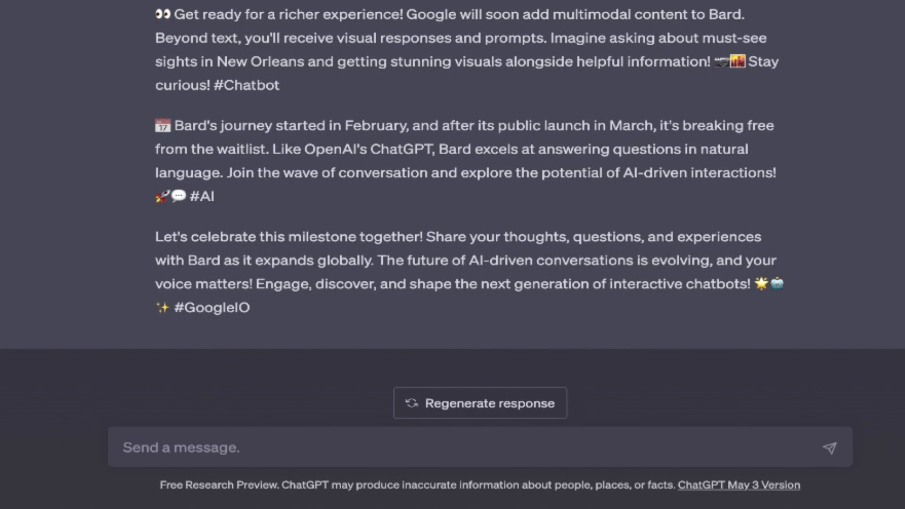
Review the generated Twitter thread ending with the #GoogleIO tweet
scroll("down", 3)
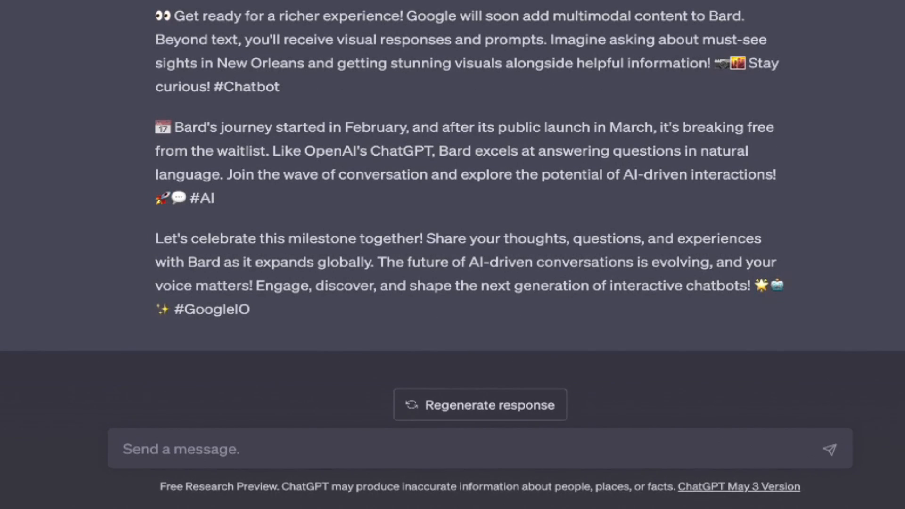